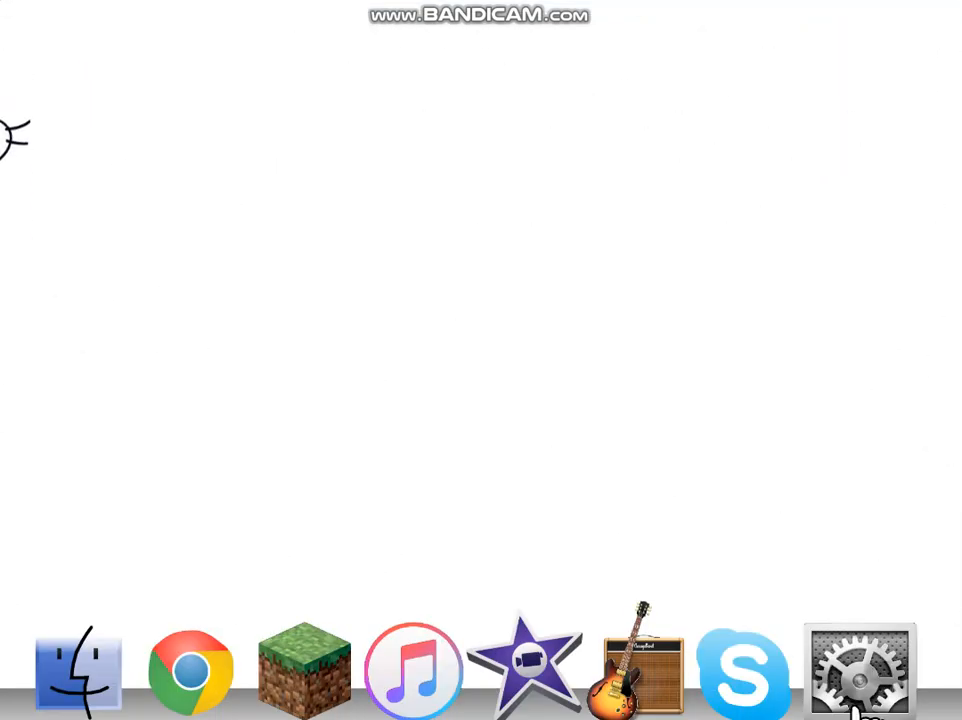
- Select the yellow sprite and bring up its context menu with info, duplicate and delete actions
click(860, 670)
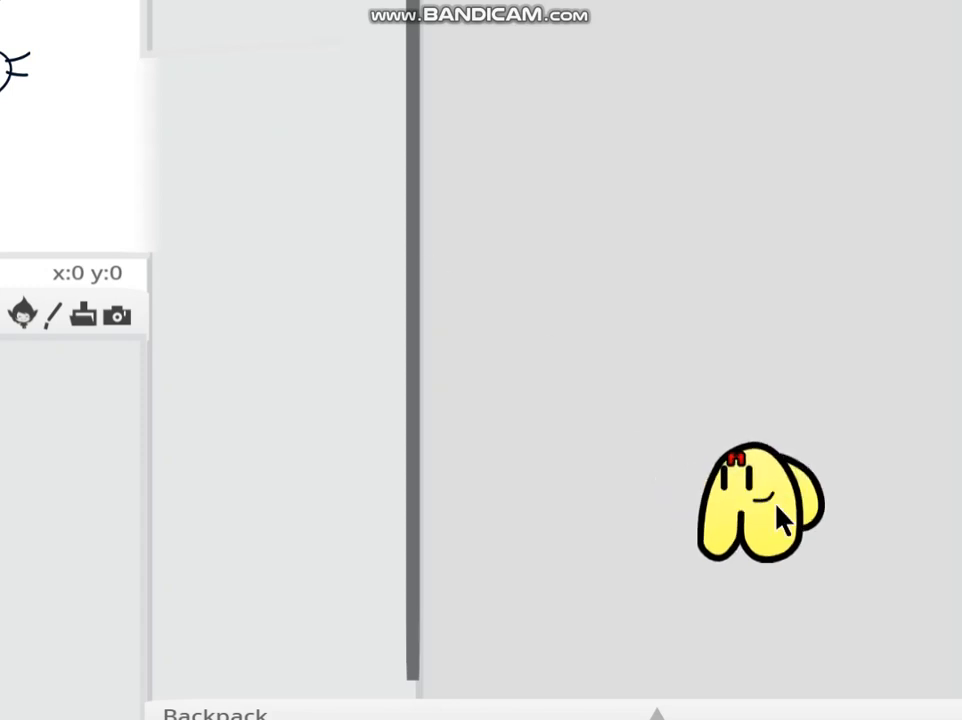
right_click(760, 500)
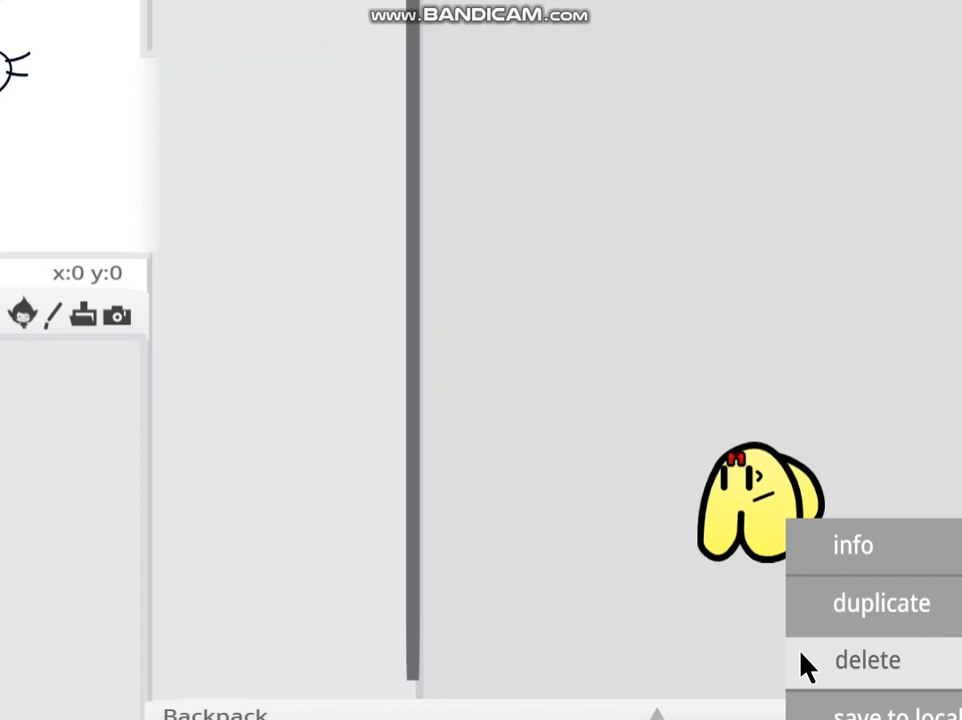